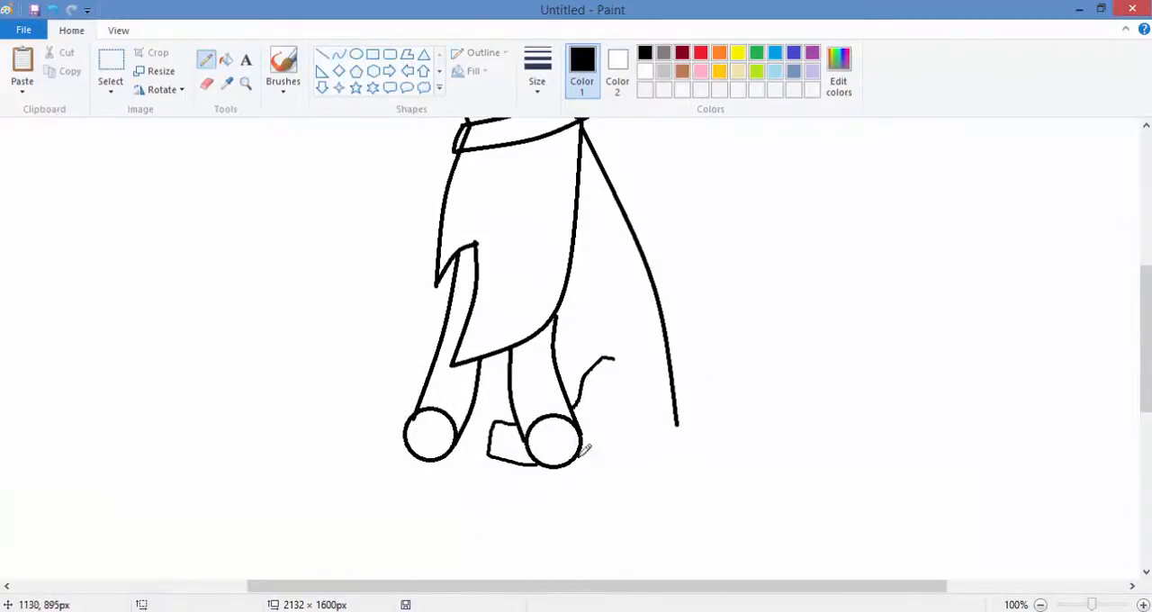
Zoom in on the legs and paws to outline them, the tail and spiked collar in black
left_click(1039, 604)
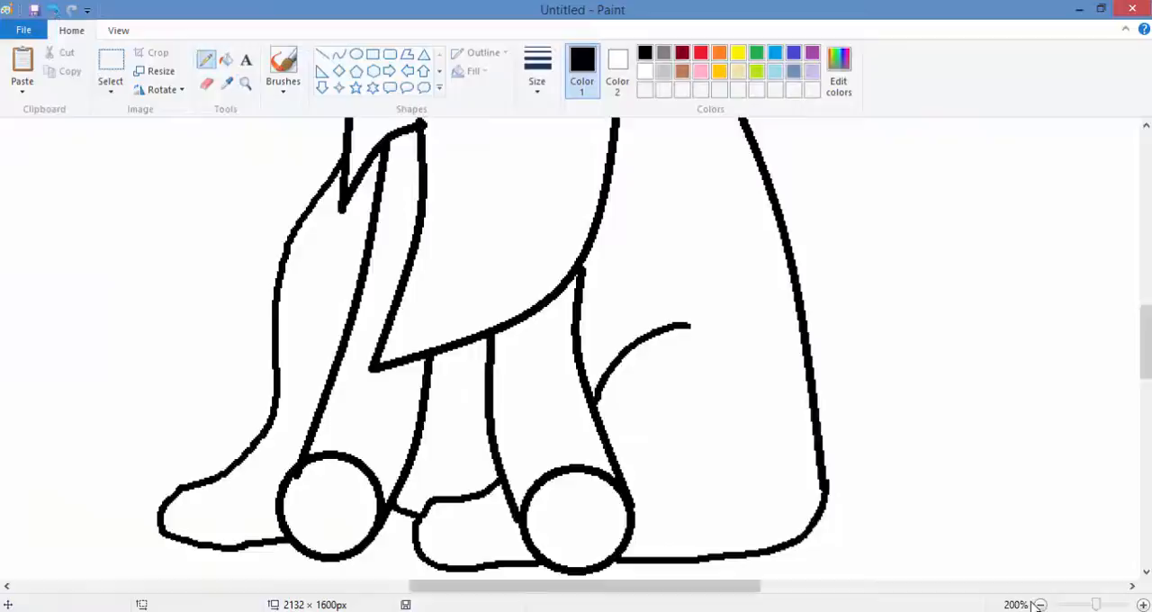
left_click(1041, 603)
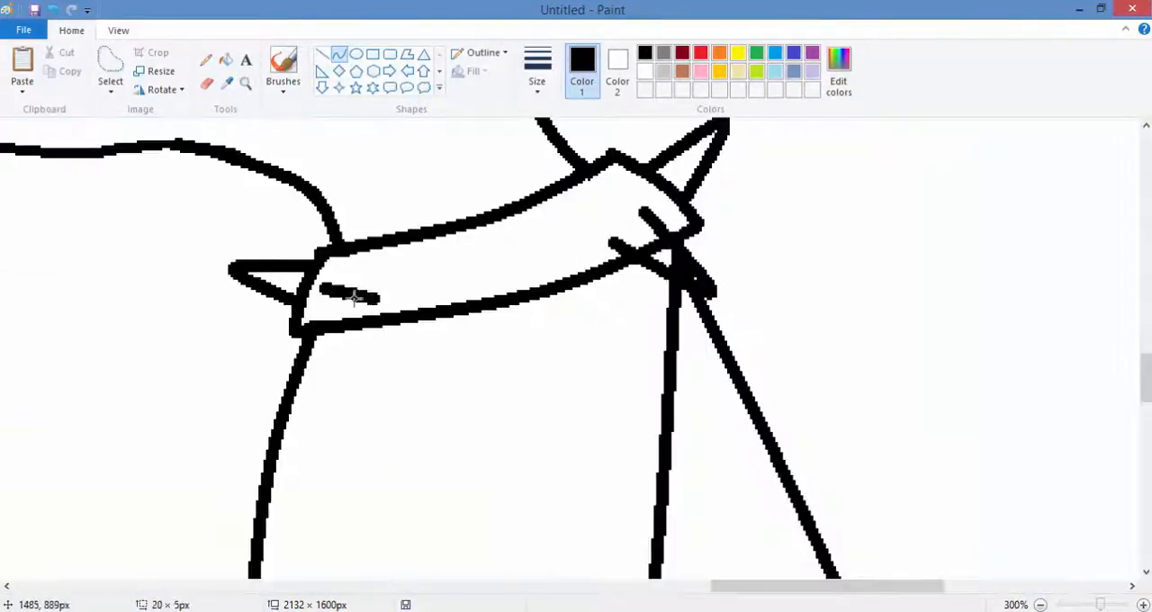
Draw the hat brim and muzzle lines, and fill the nose circle solid black
left_click_drag(324, 306, 585, 288)
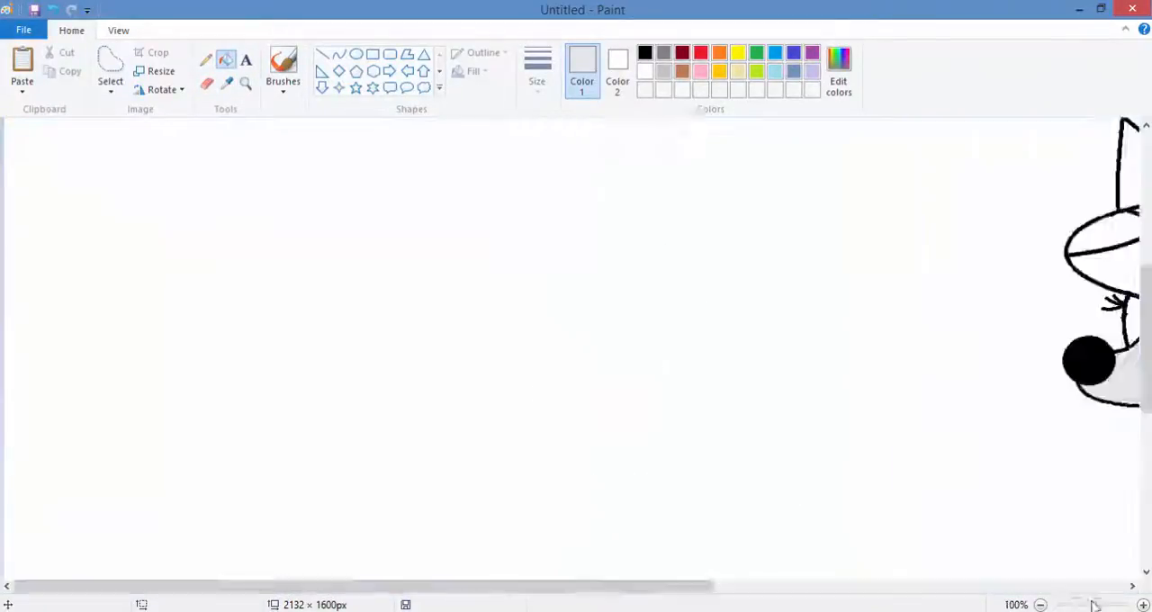
Adjust the zoom and fill the blue striped hat, grey fur, yellow cape and green tail
left_click(1142, 604)
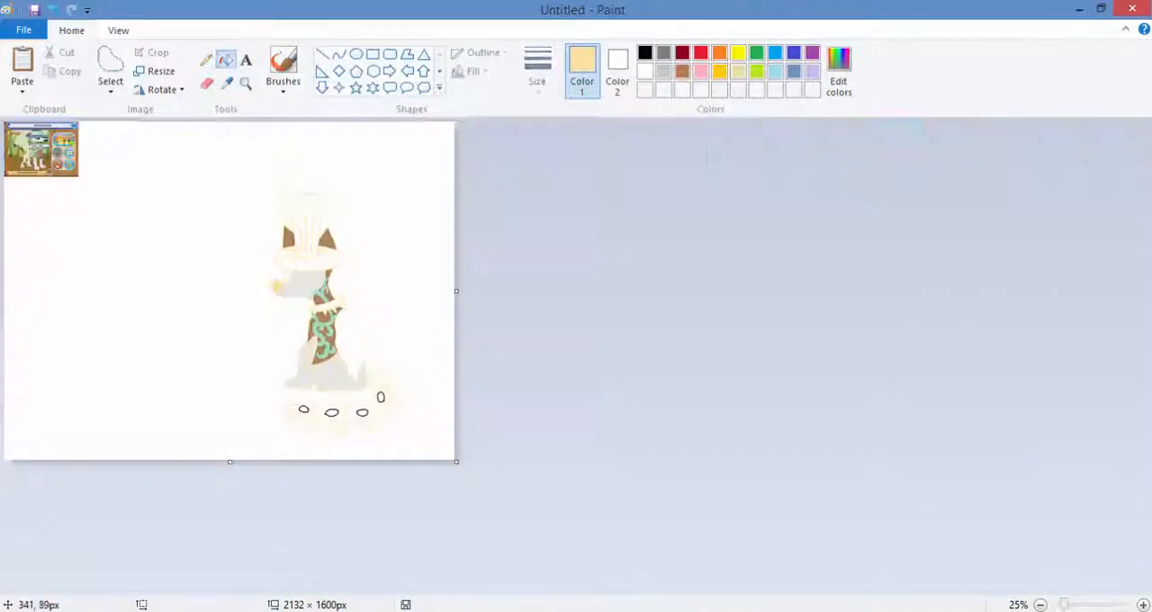
left_click(1040, 604)
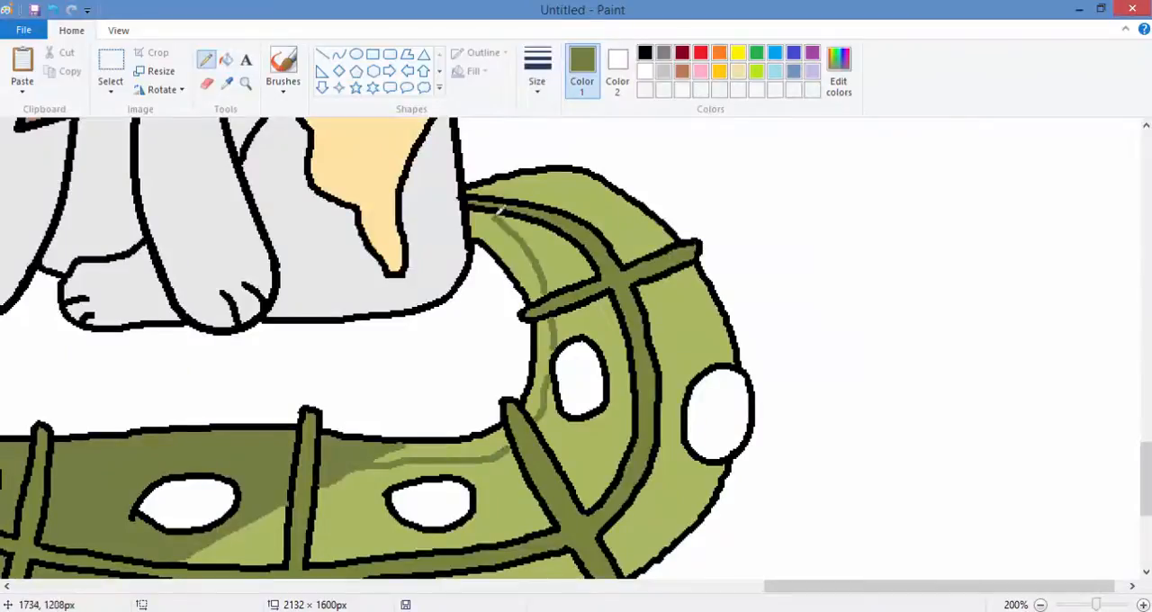
left_click(537, 63)
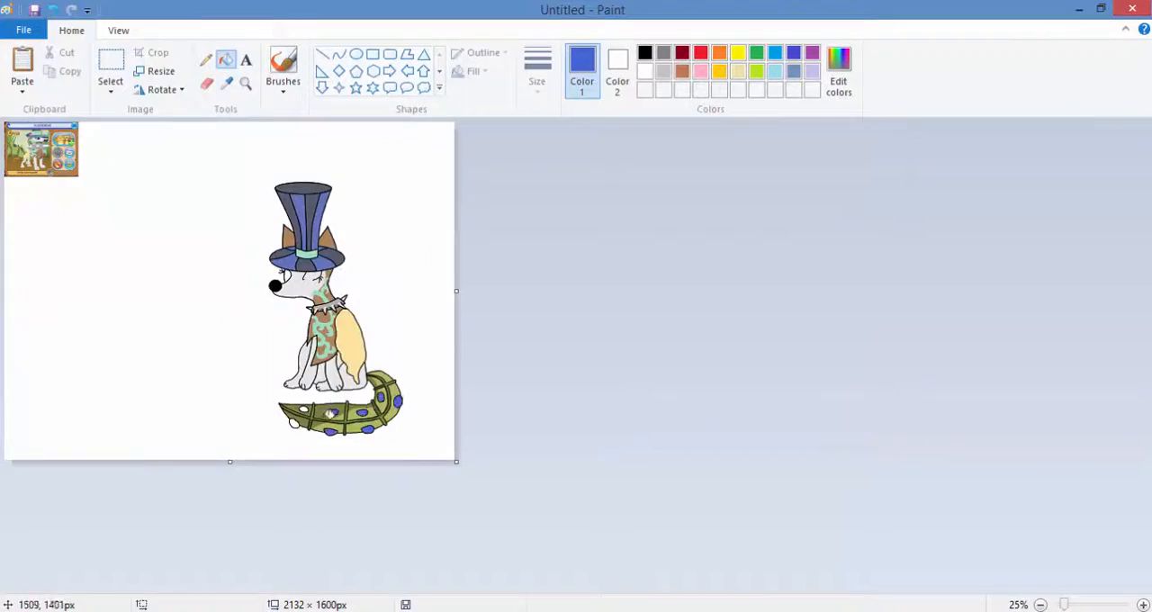
Zoom into the reference and paint darker grey fur shadows and yellow cape tones
left_click(1141, 604)
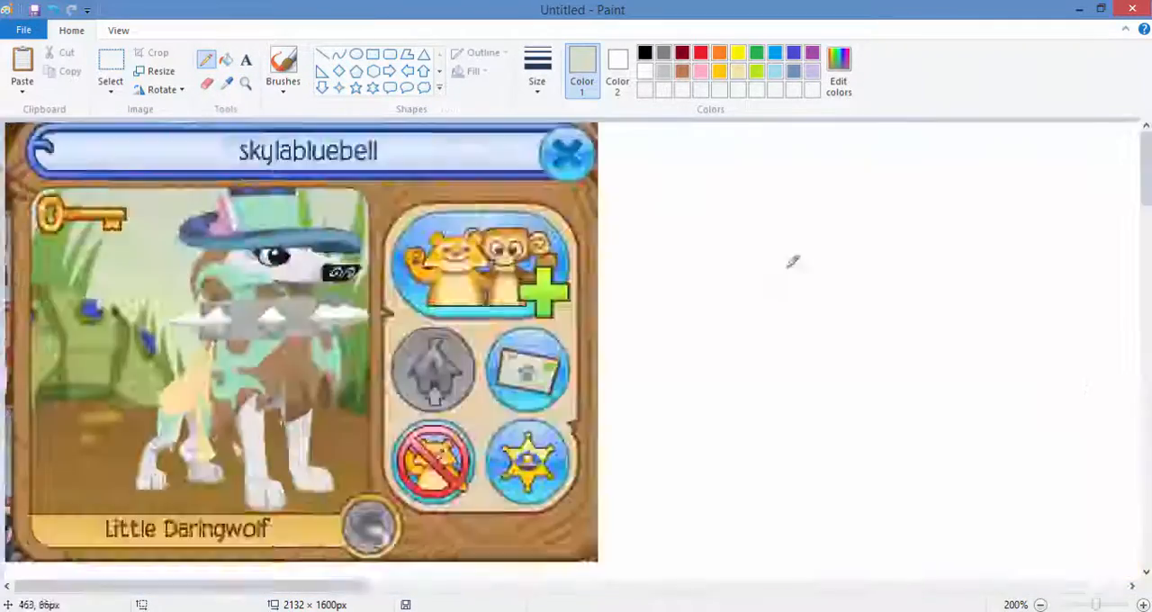
left_click(1043, 603)
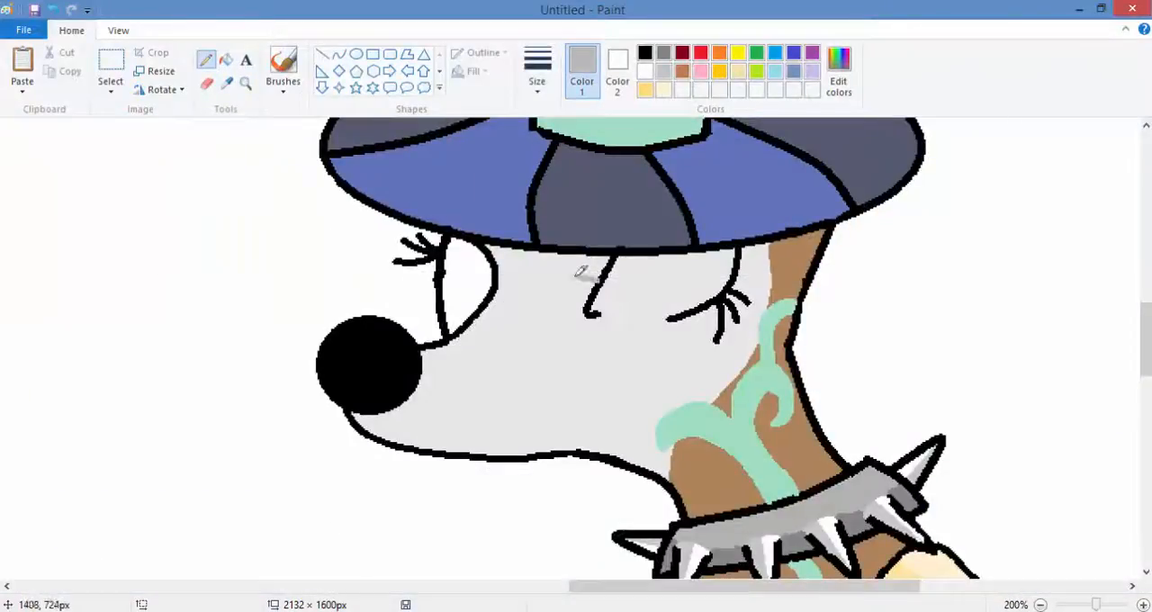
scroll("down", 3)
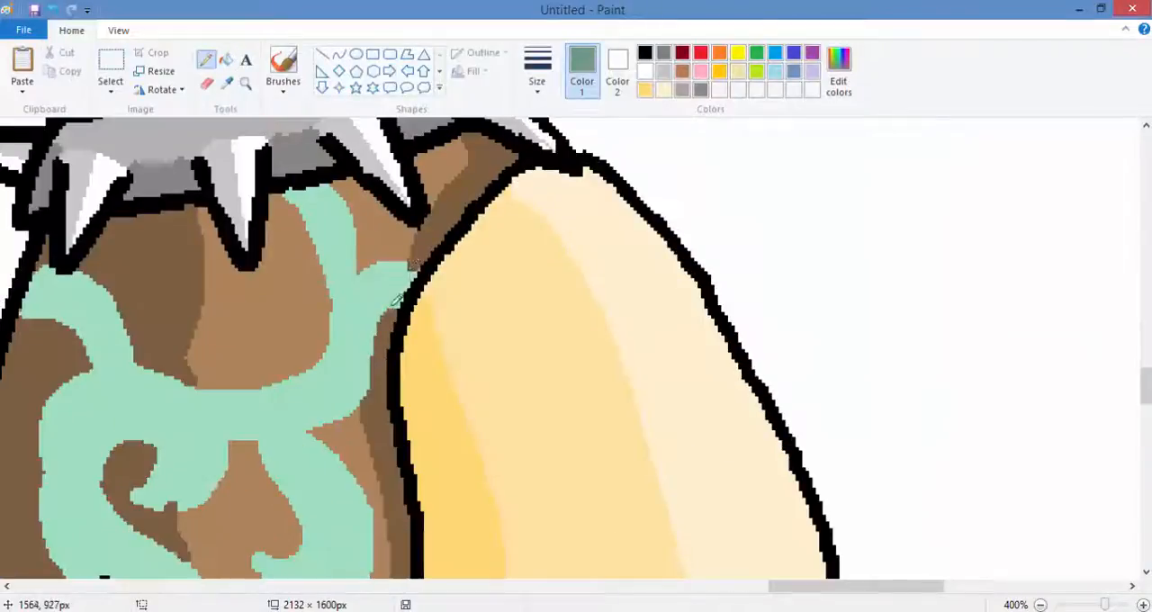
left_click(1040, 603)
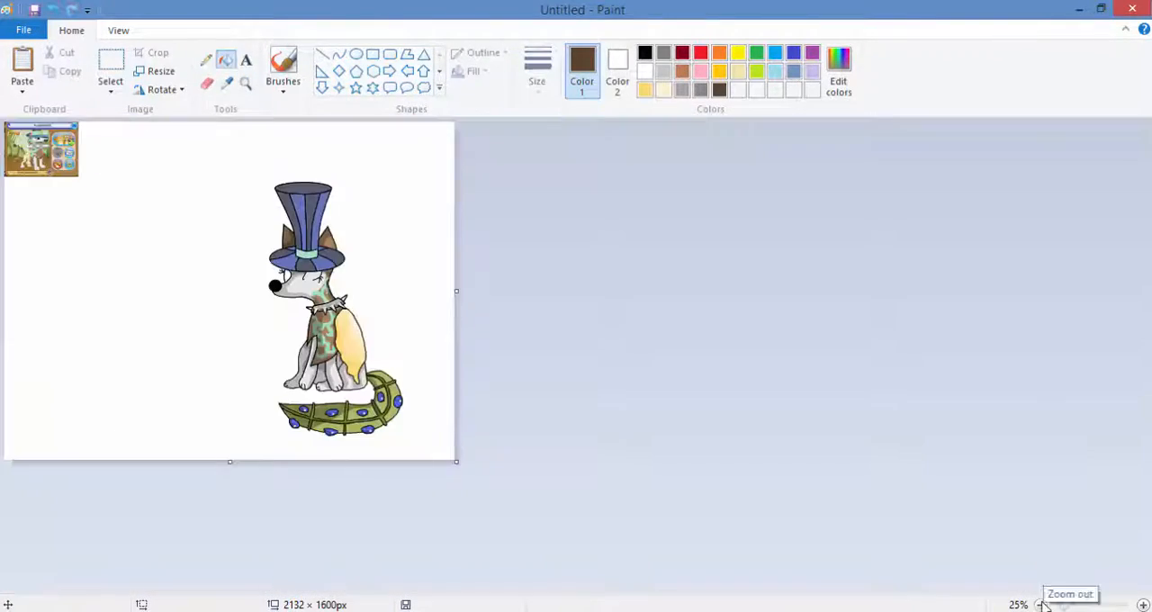
Zoom into the wolf's head, draw dark sunglasses, and begin mixing a custom colour
left_click(1143, 604)
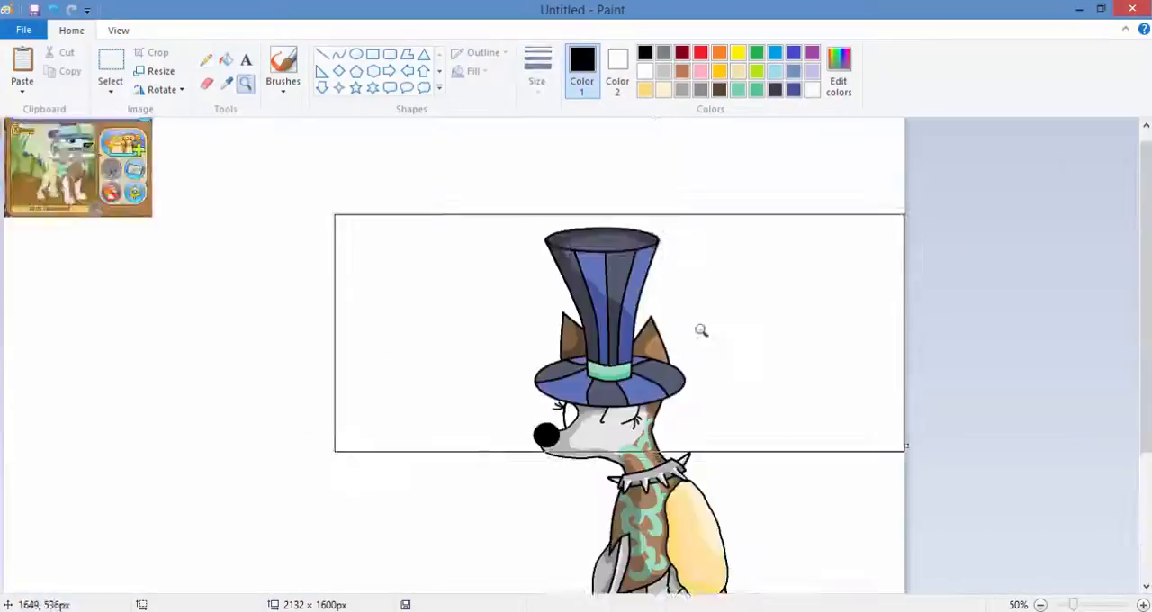
scroll("down", 3)
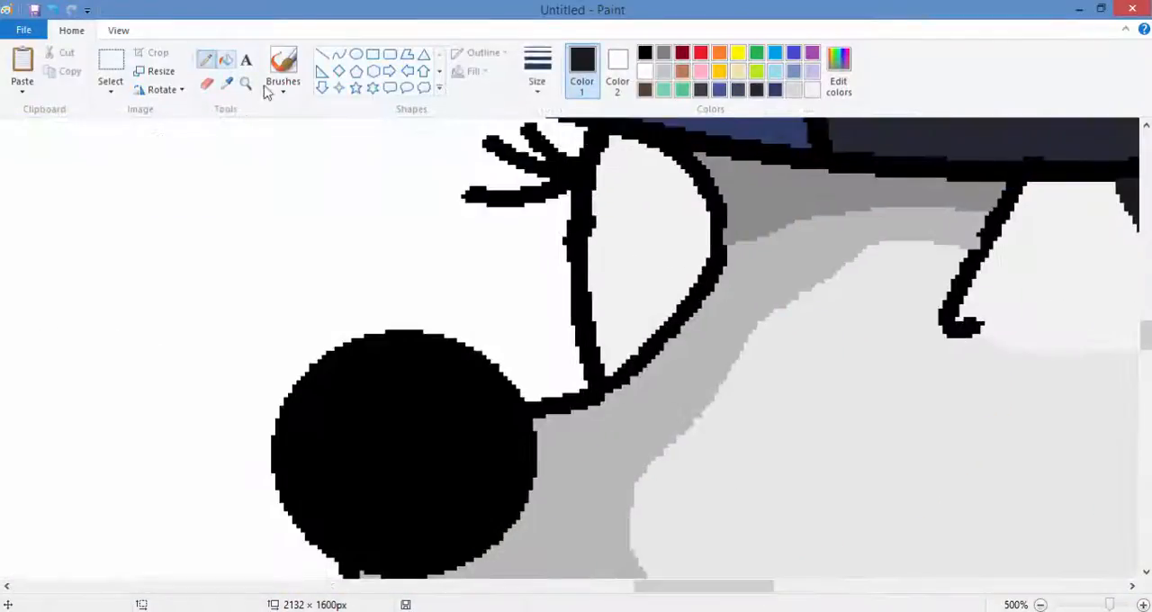
scroll("right", 3)
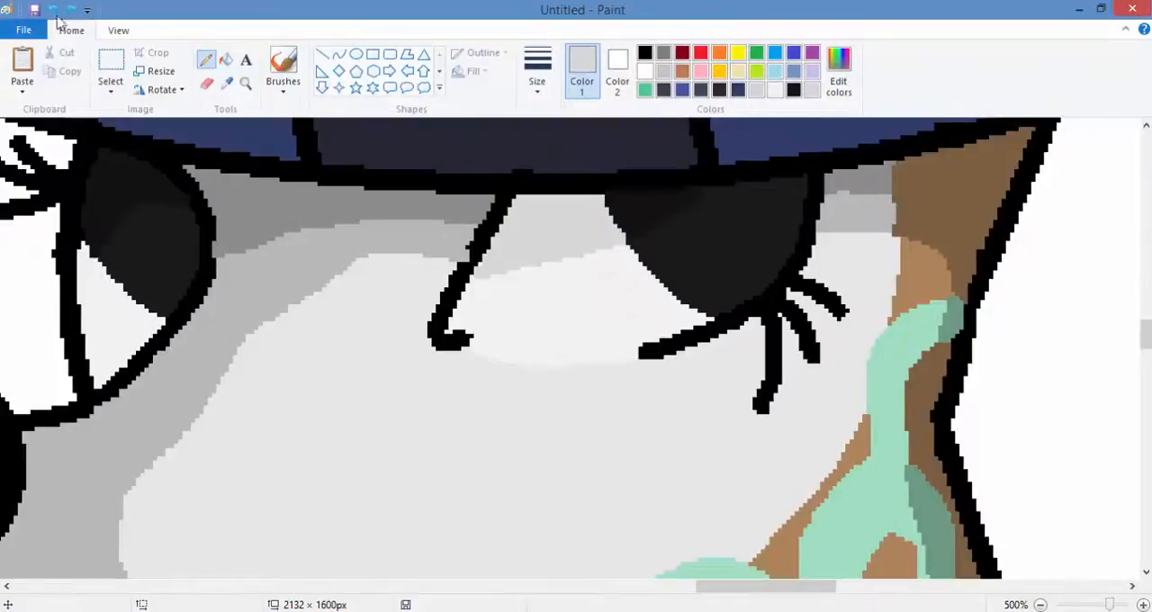
left_click(837, 81)
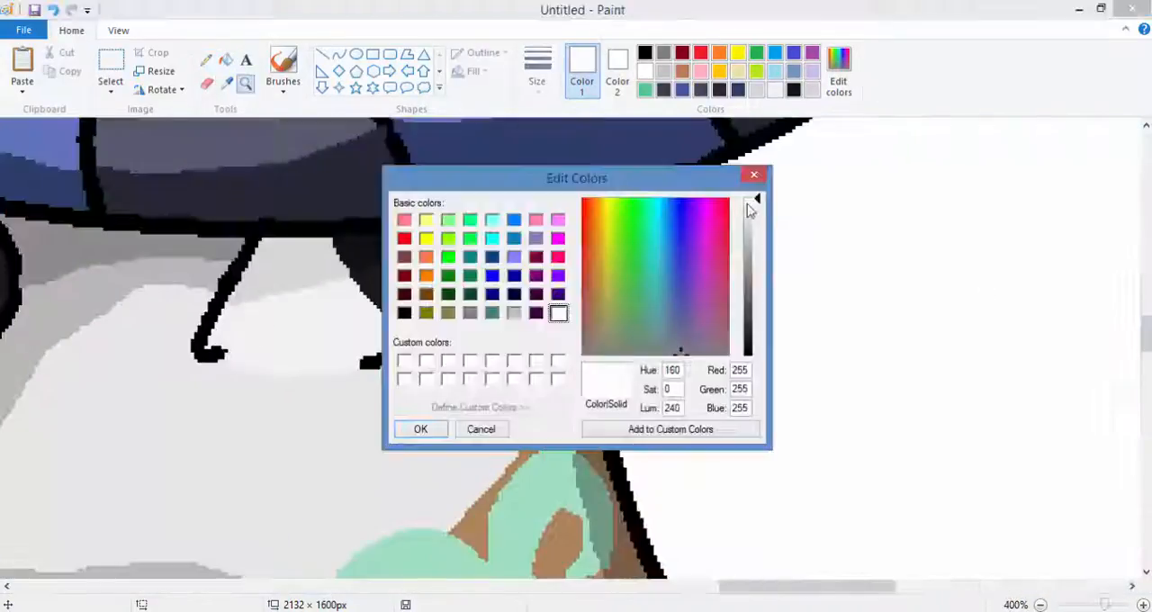